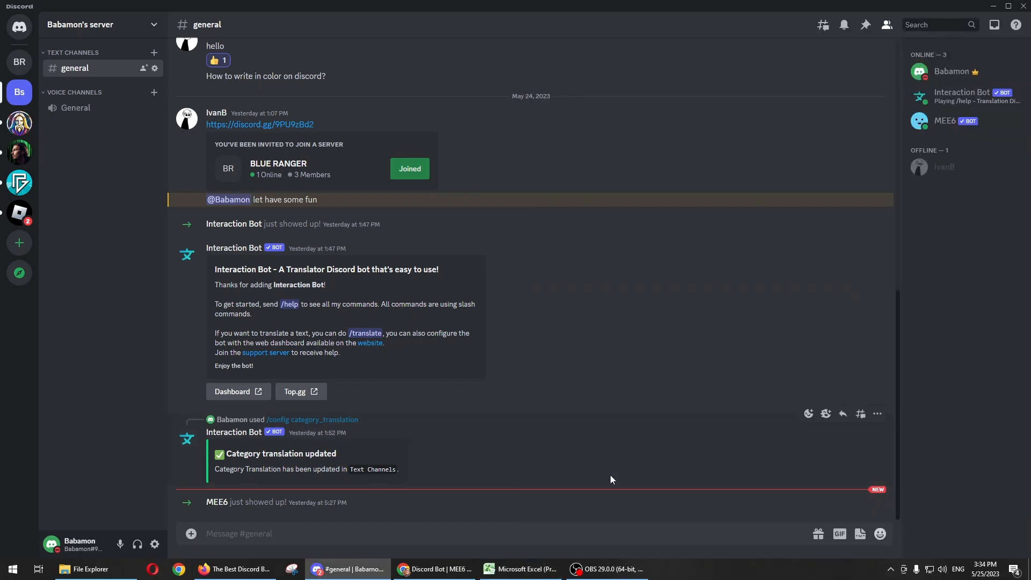
pyautogui.moveTo(963, 111)
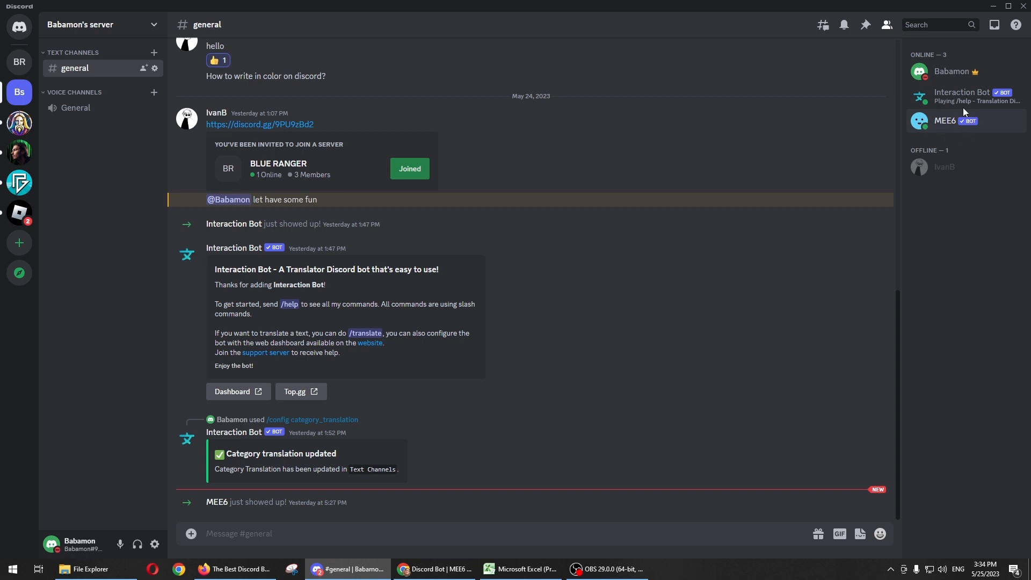
pyautogui.moveTo(1007, 125)
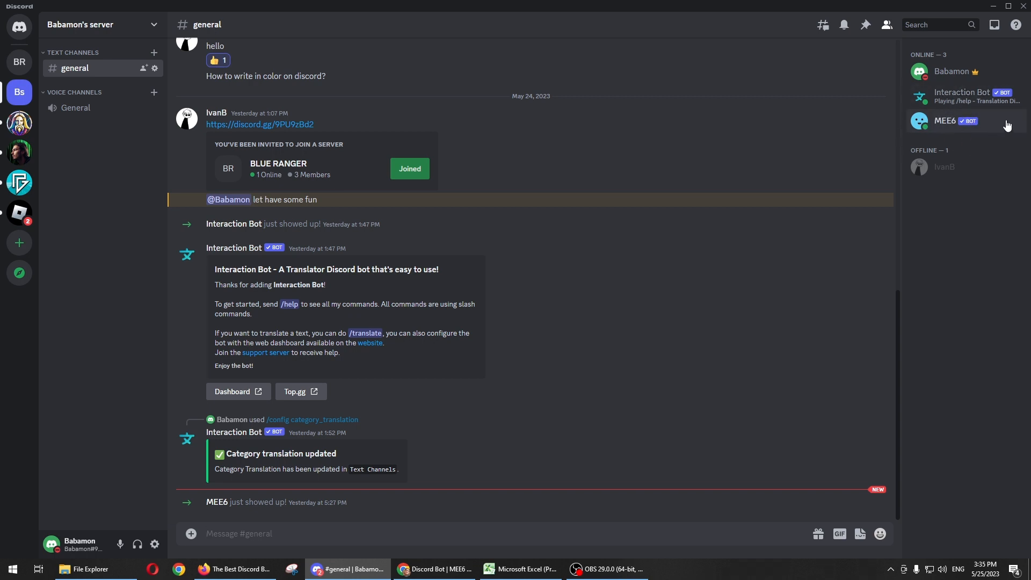
pyautogui.moveTo(915, 111)
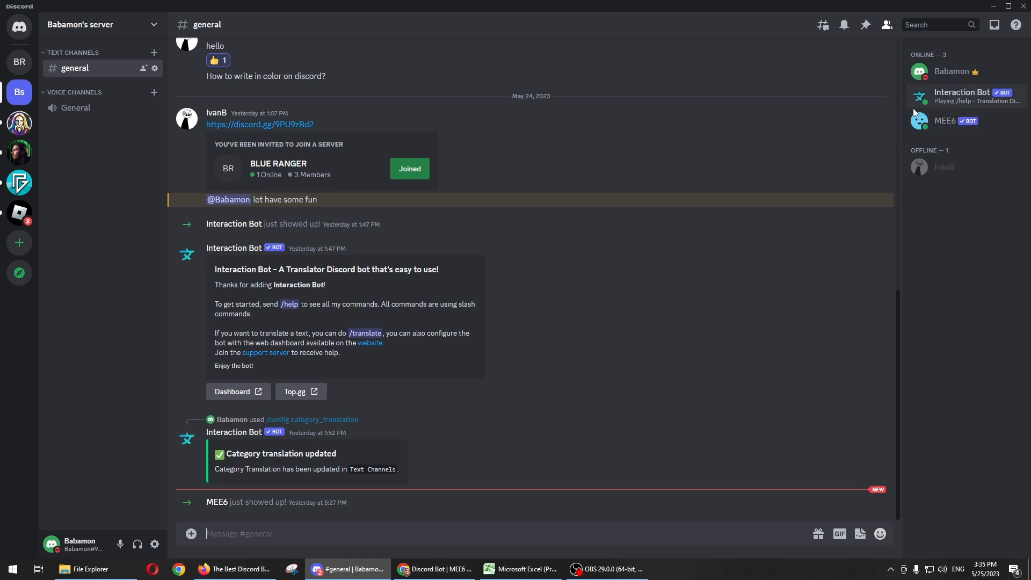
pyautogui.moveTo(978, 158)
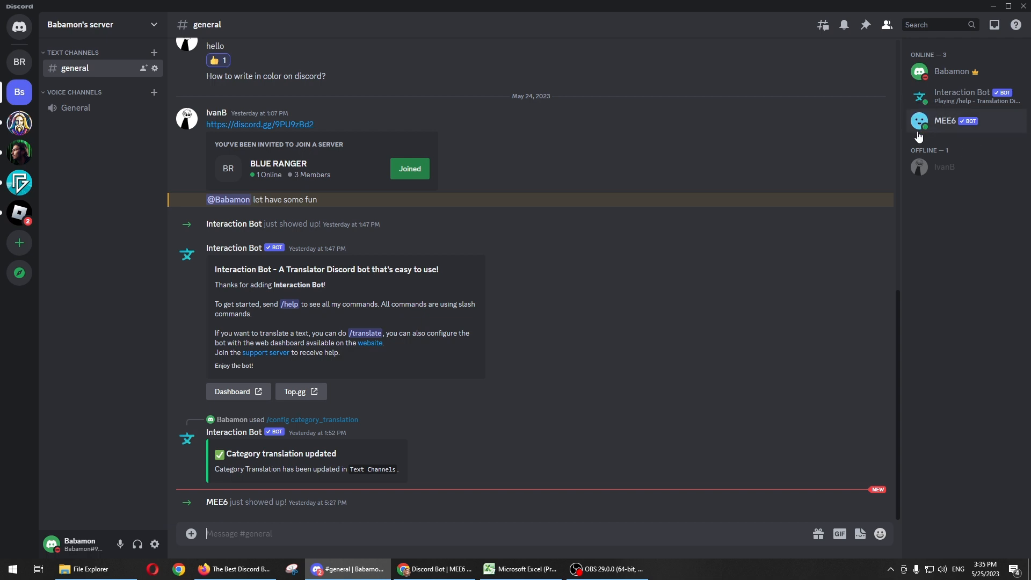
pyautogui.moveTo(914, 140)
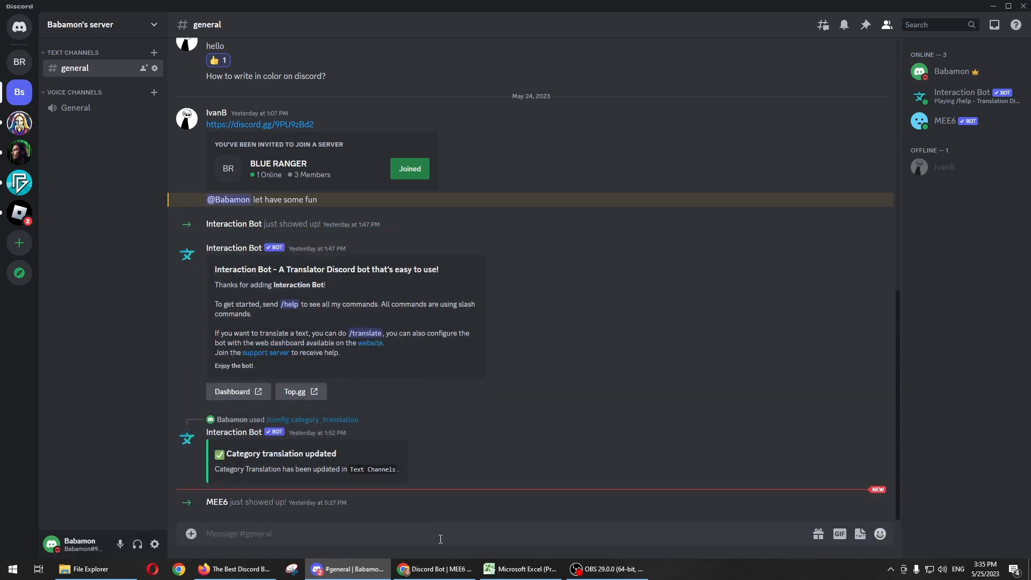
# Switch to the Chrome window showing MEE6's Moderator AutoMod page with all rulesets disabled.
pyautogui.click(436, 568)
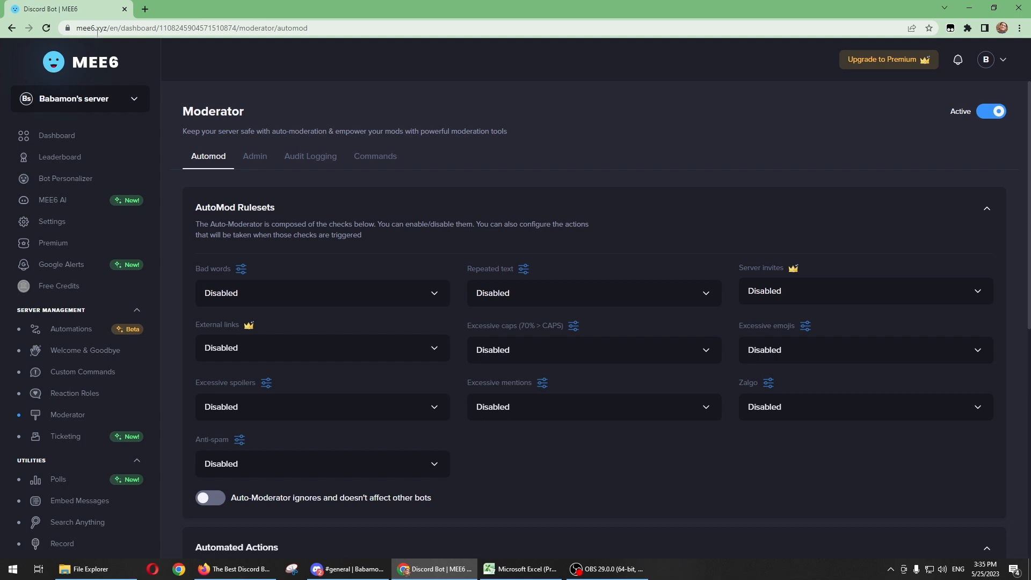
pyautogui.moveTo(140, 72)
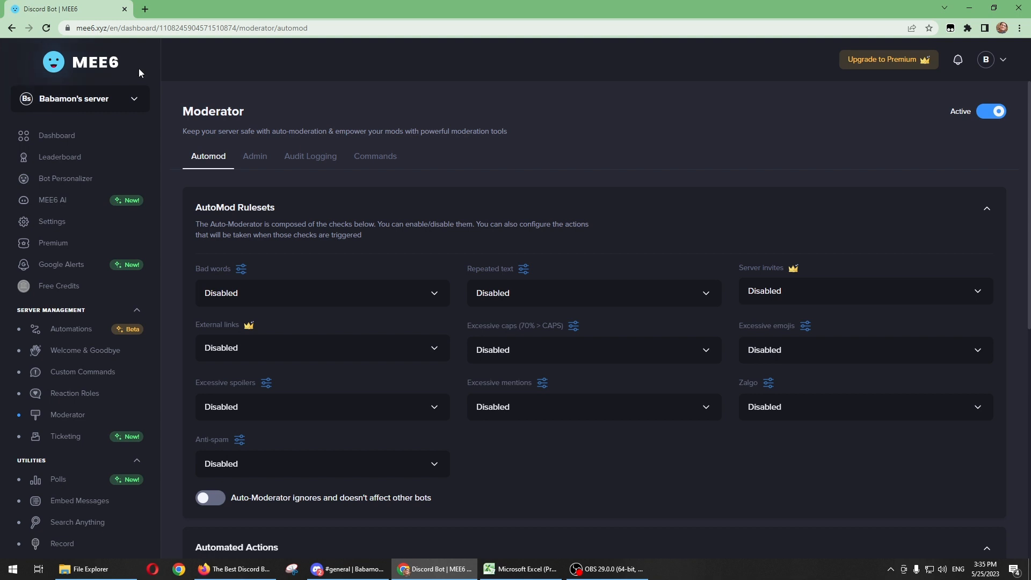
pyautogui.moveTo(403, 203)
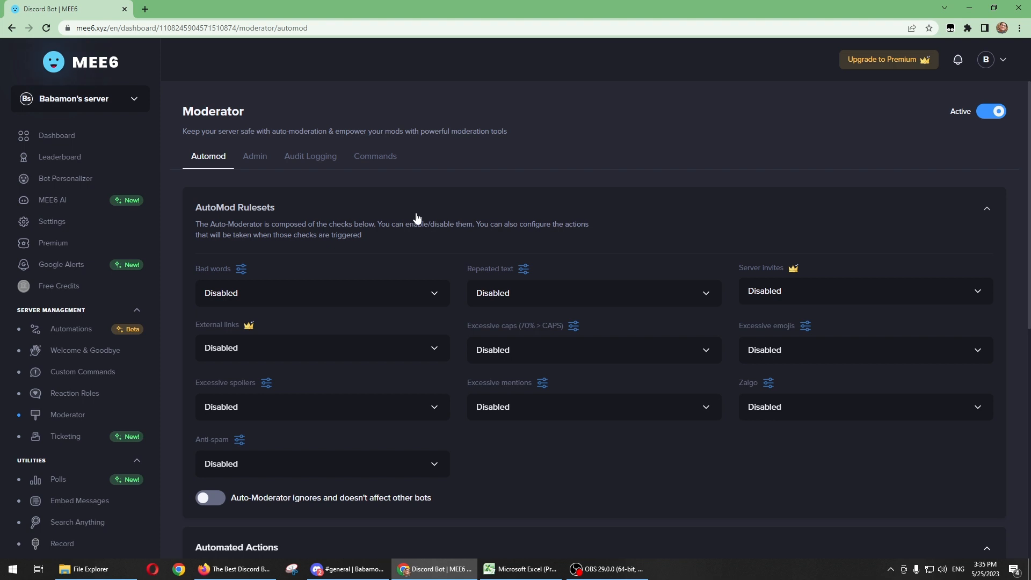
pyautogui.moveTo(178, 307)
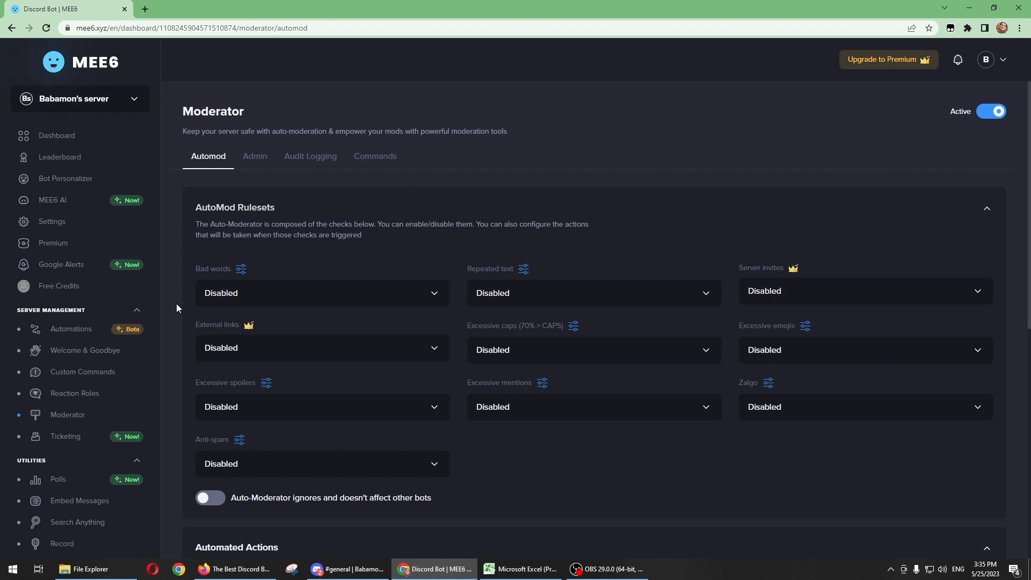
pyautogui.moveTo(279, 56)
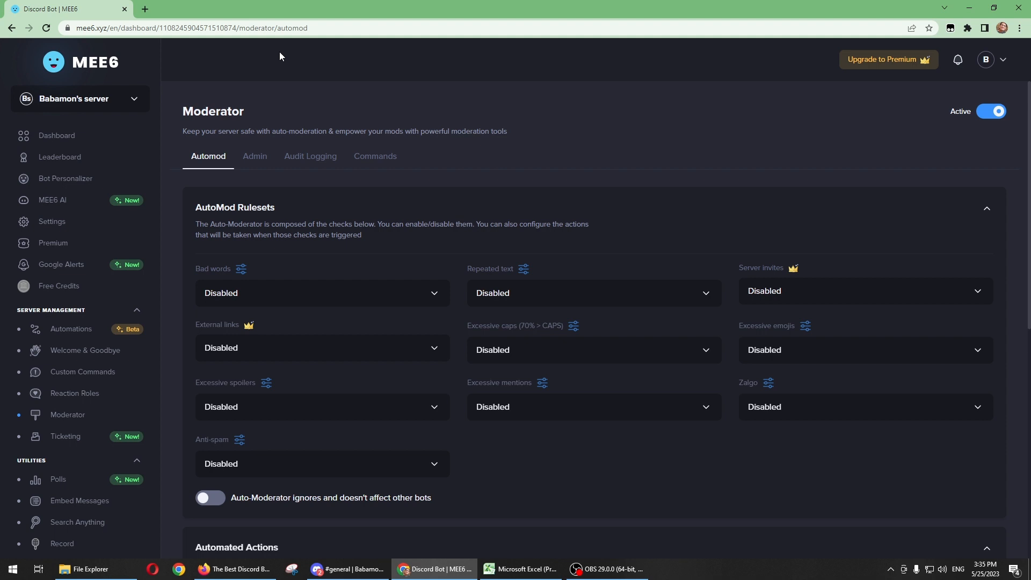
pyautogui.moveTo(257, 78)
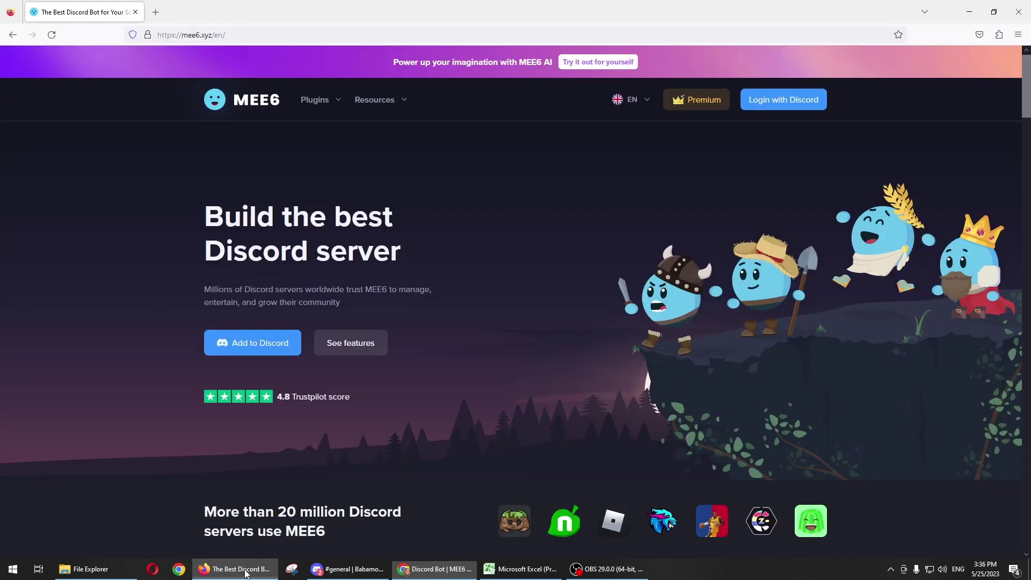
pyautogui.moveTo(681, 273)
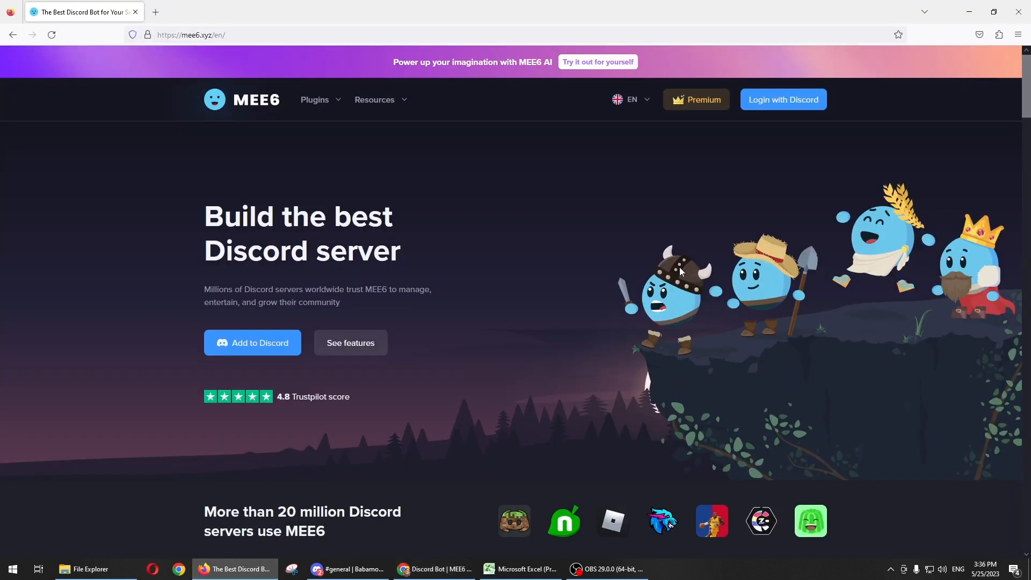
pyautogui.moveTo(580, 273)
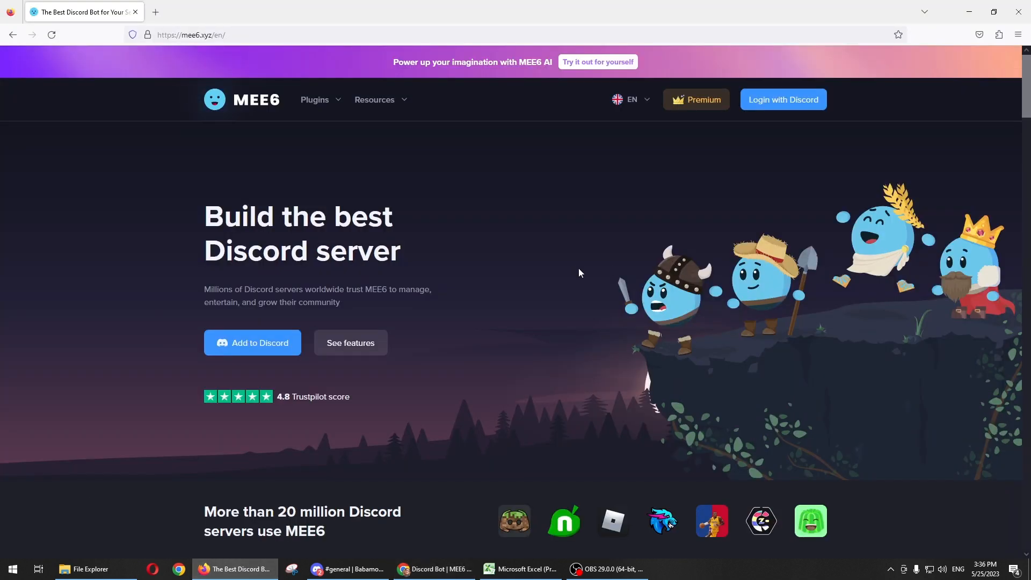
pyautogui.moveTo(263, 350)
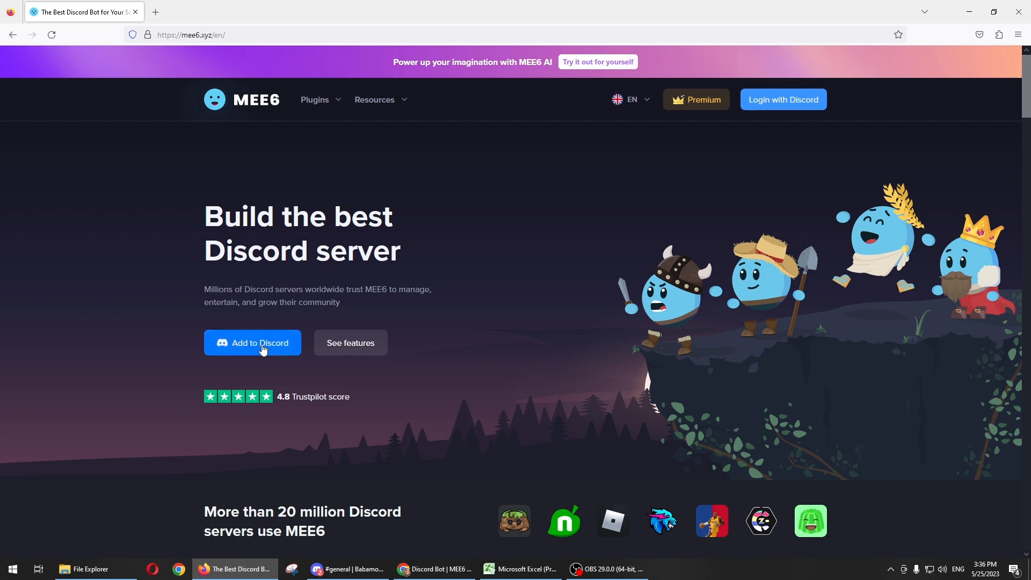
# Choose Add to Discord and authorise MEE6's access in the Discord popup.
pyautogui.click(252, 343)
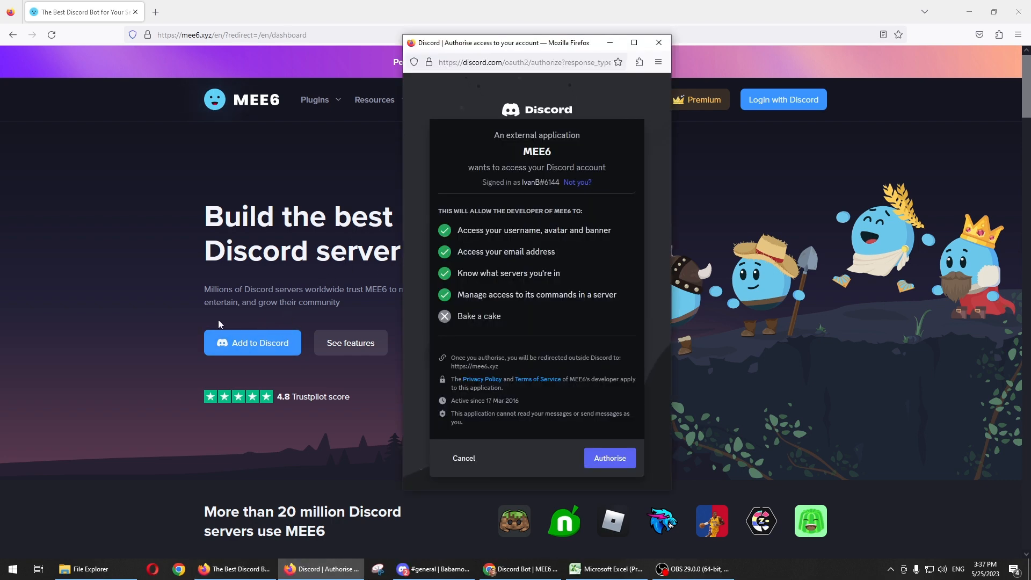
pyautogui.moveTo(228, 410)
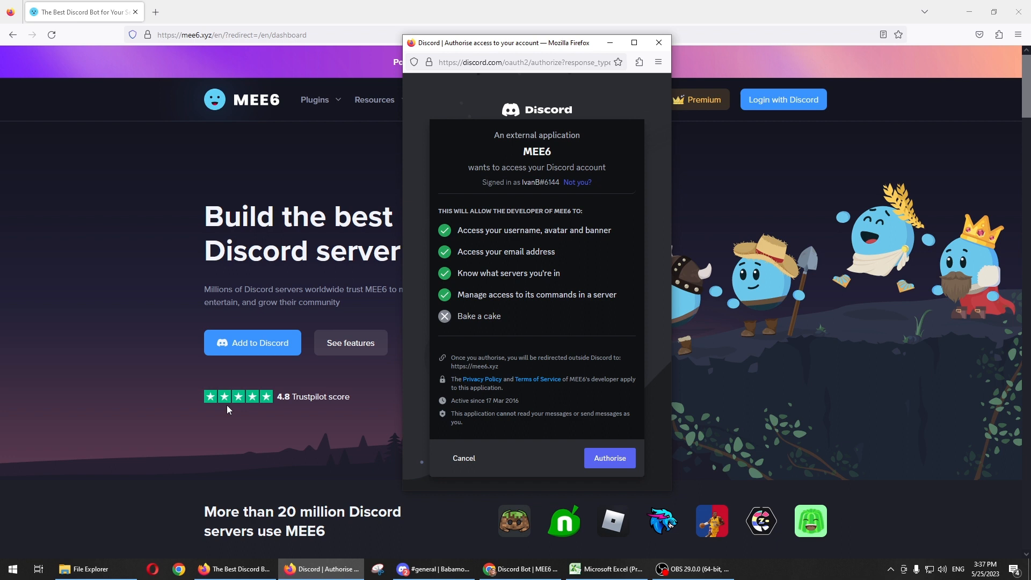
pyautogui.moveTo(457, 180)
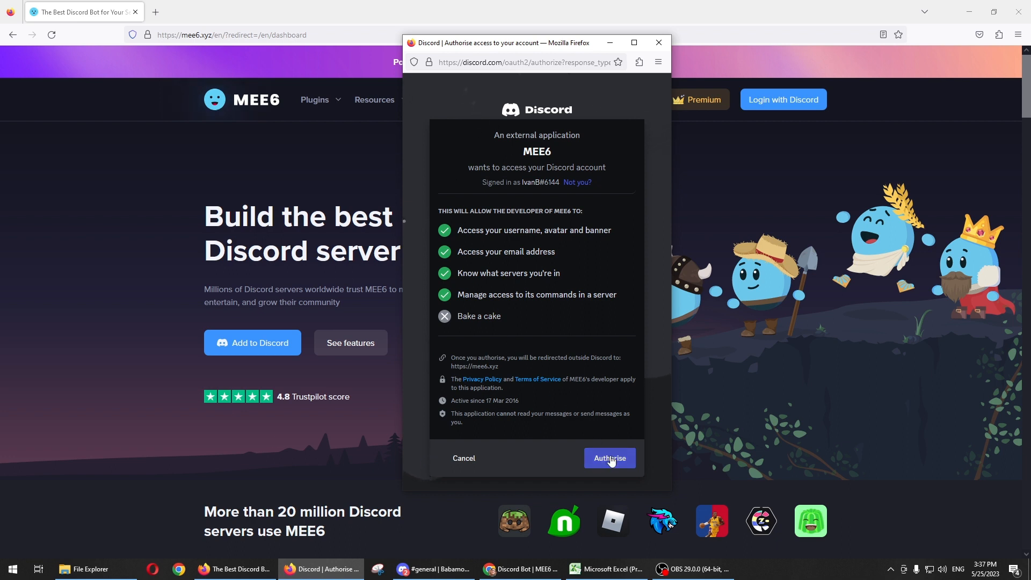
pyautogui.click(609, 458)
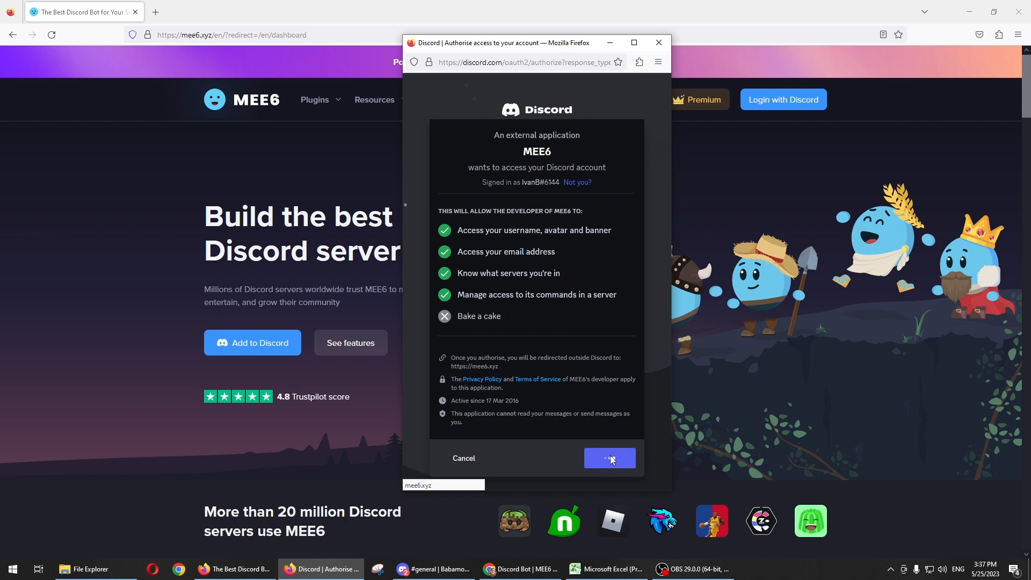
# Set up MEE6 on BLUE RANGER, continue, and authorise the bot's permissions.
pyautogui.click(609, 458)
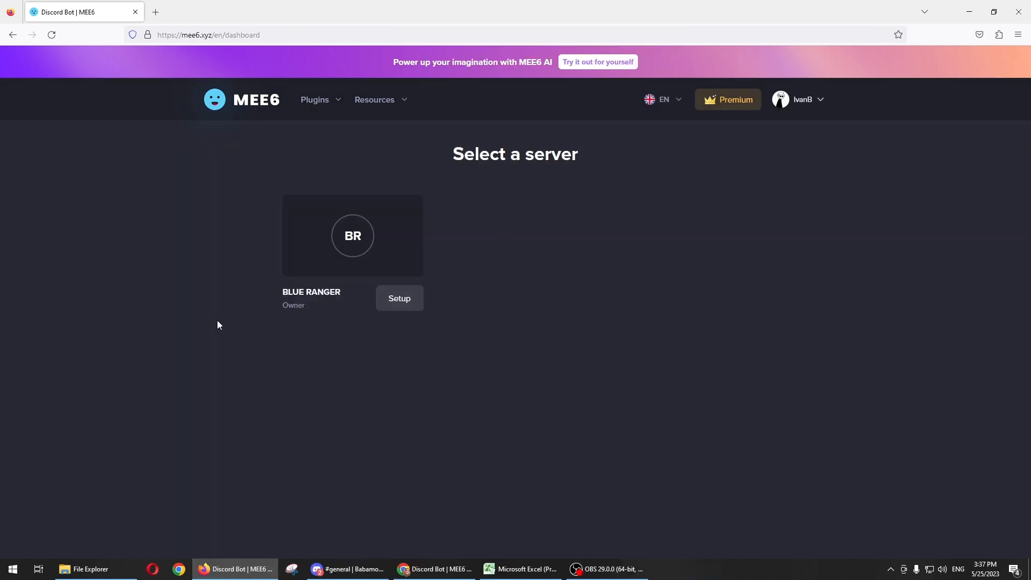
pyautogui.moveTo(244, 203)
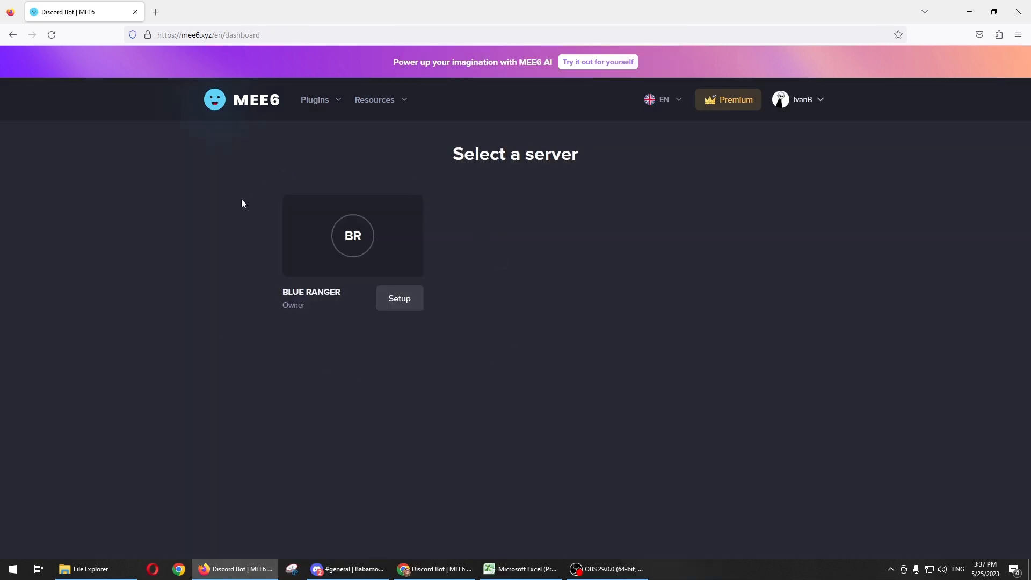
pyautogui.moveTo(212, 269)
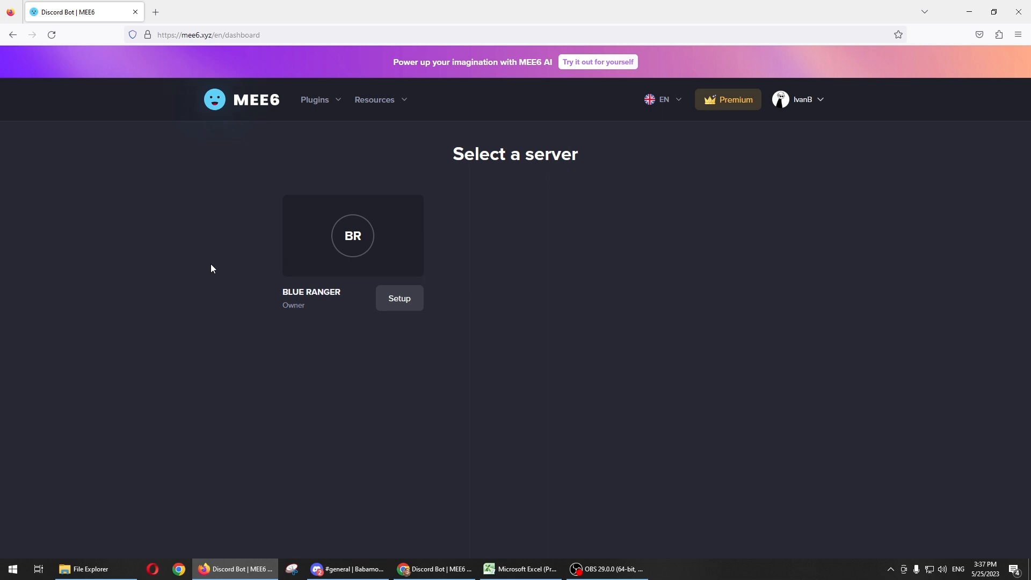
pyautogui.moveTo(407, 314)
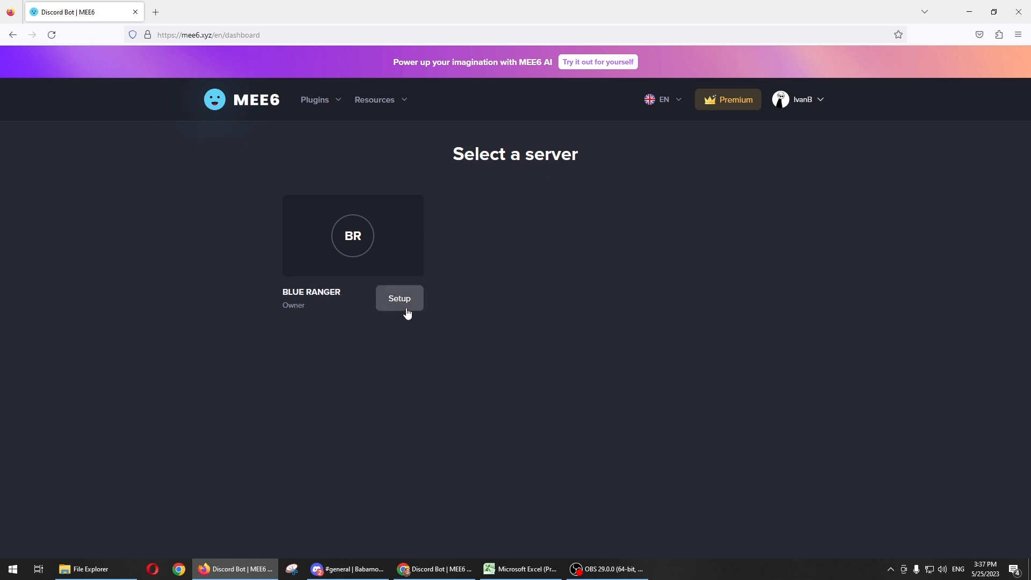
pyautogui.click(399, 298)
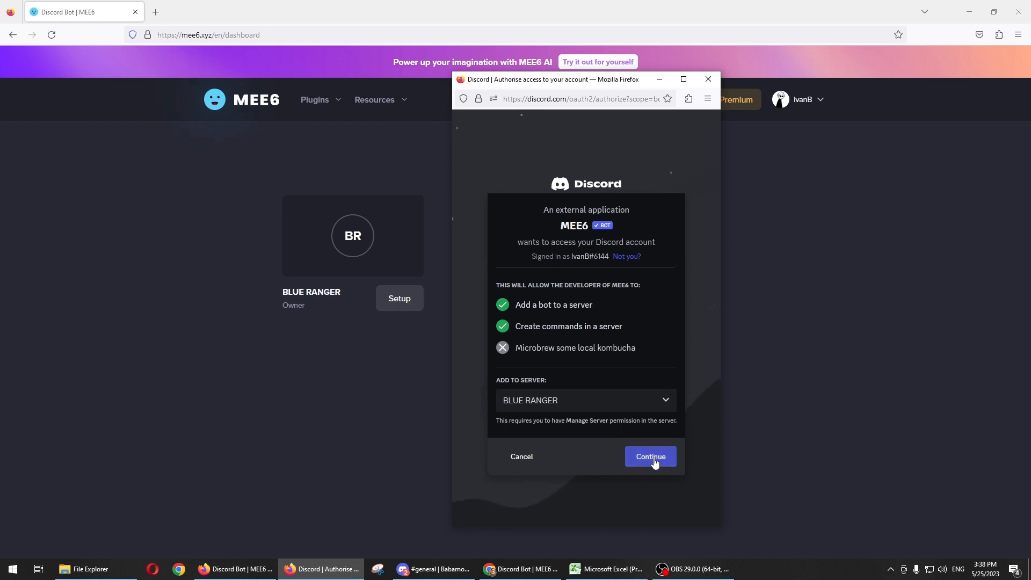
pyautogui.click(650, 456)
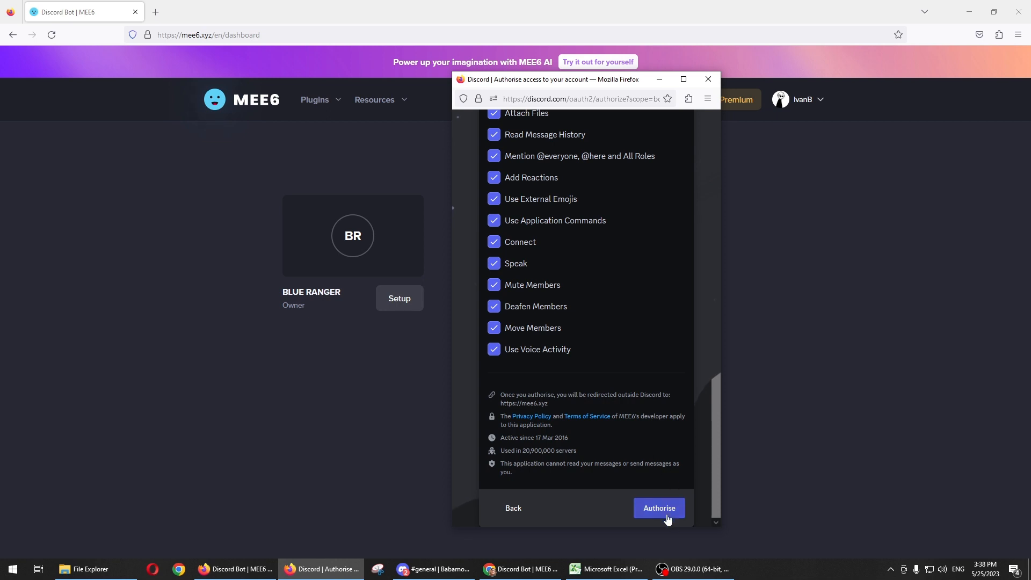
pyautogui.click(659, 508)
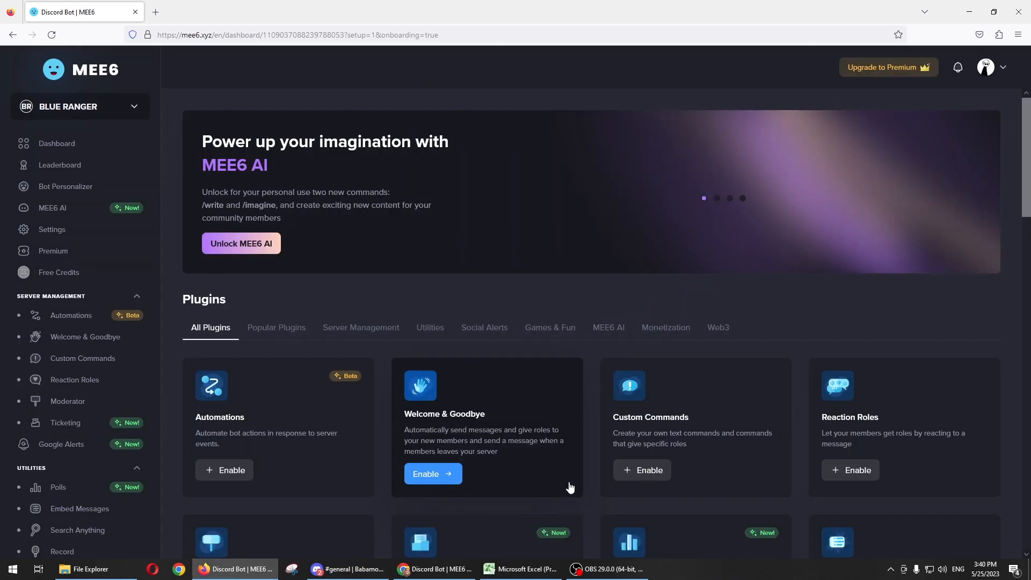